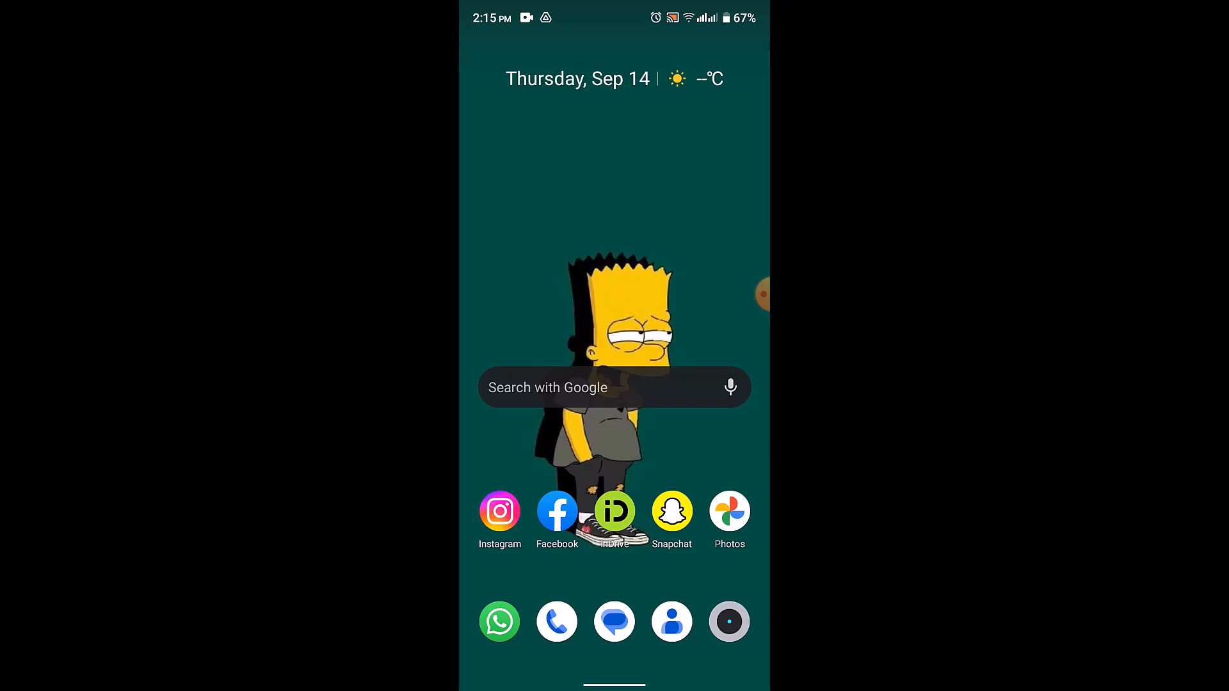
- Open the app drawer and scroll down to reveal the Pinterest icon
scroll(up, 3)
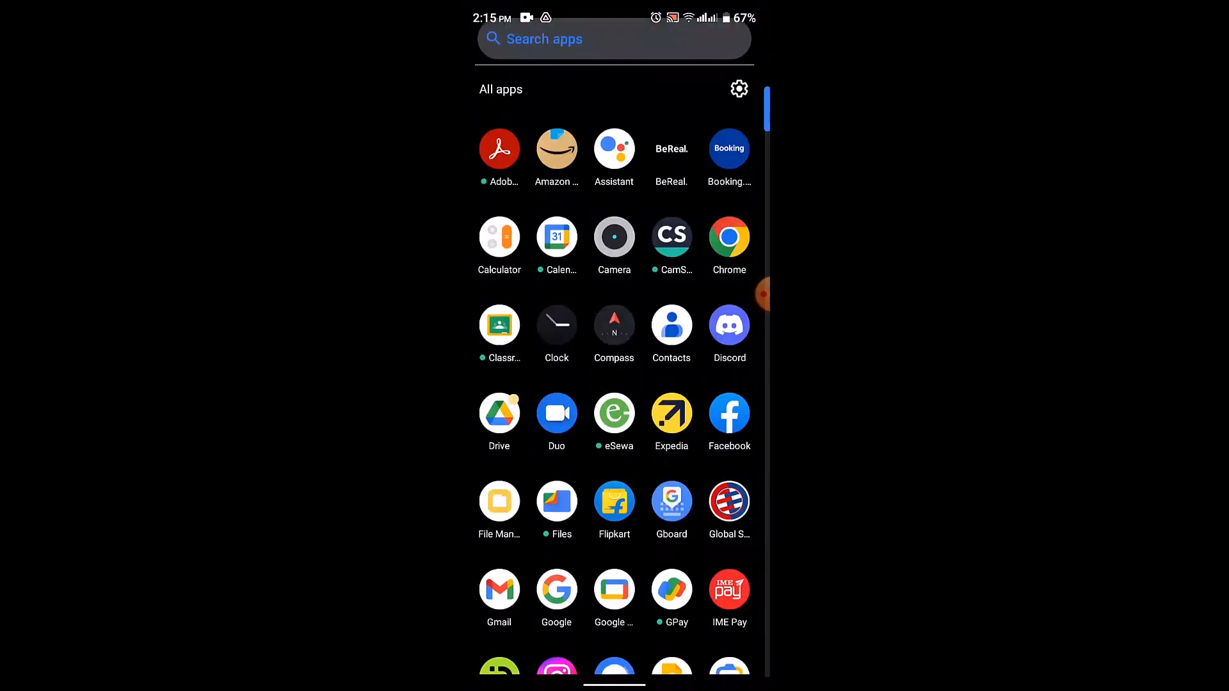
scroll(down, 3)
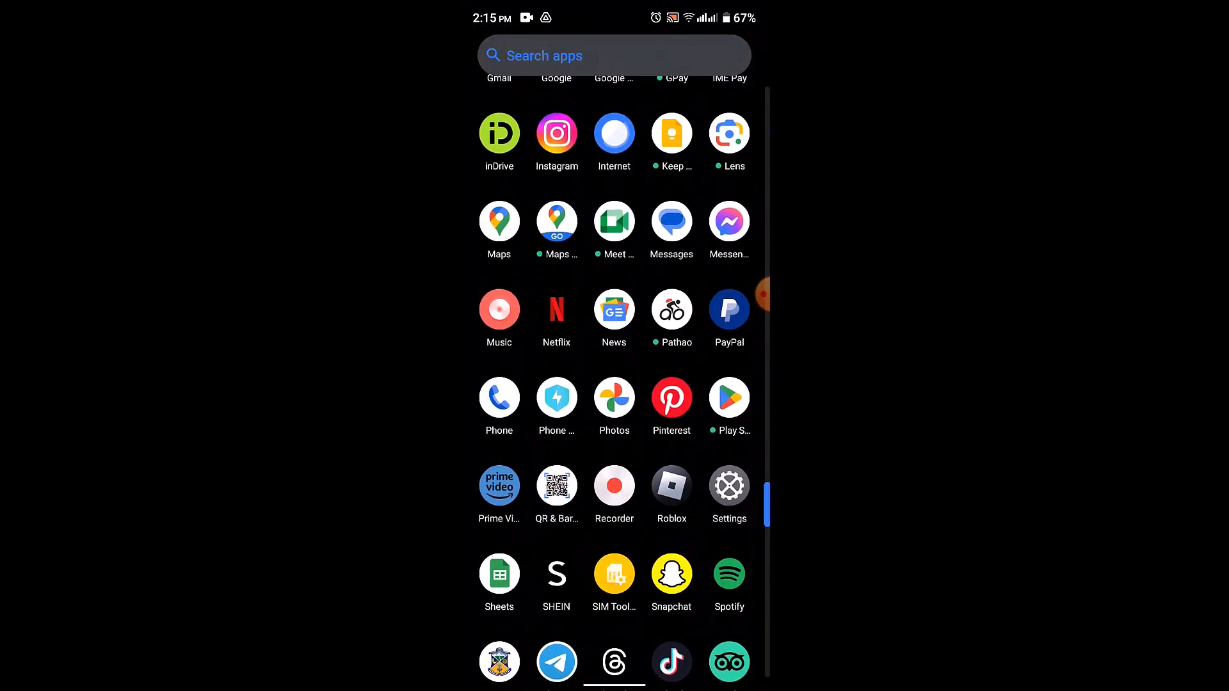
- Launch Pinterest and reach the profile listing the single nehasssss board of 10 pins
click(671, 395)
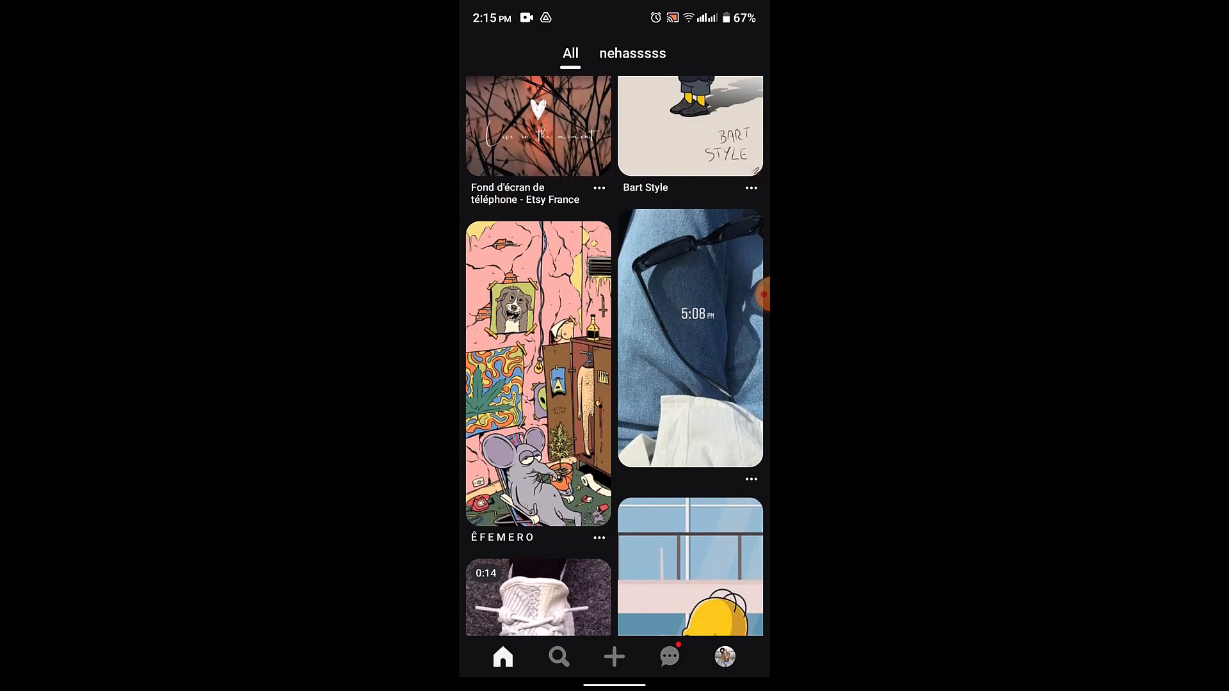
scroll(up, 3)
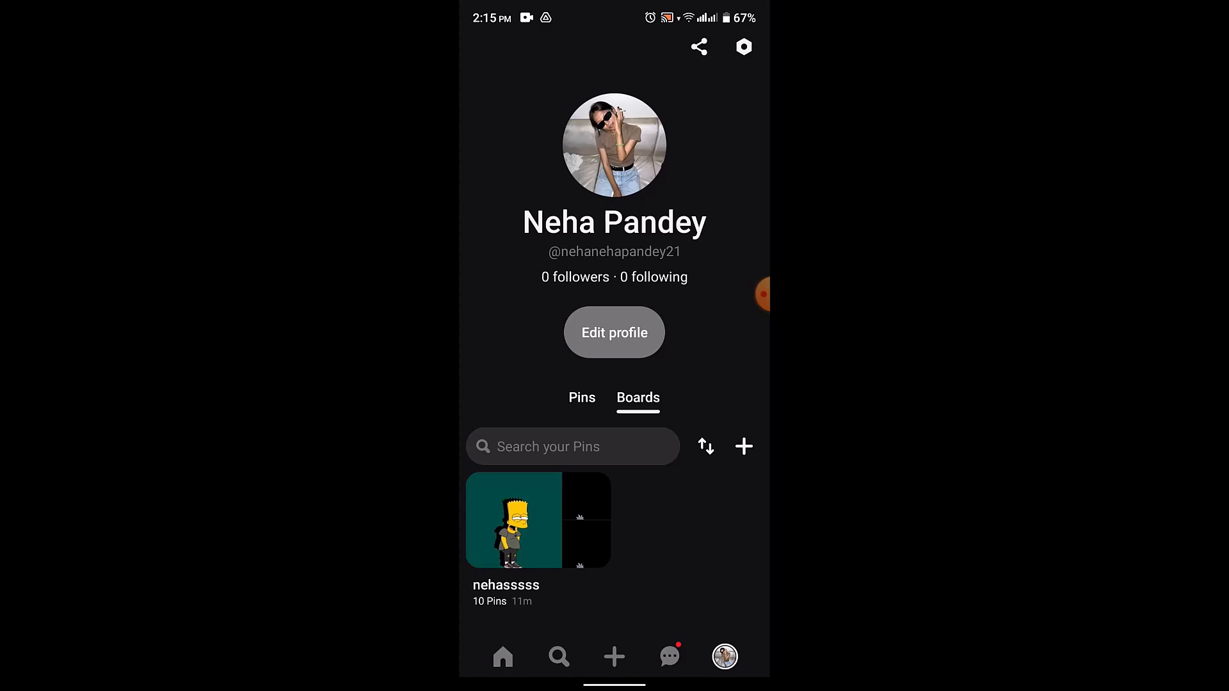
- Open the nehasssss board and bring up its edit settings with name, visibility and delete
click(514, 520)
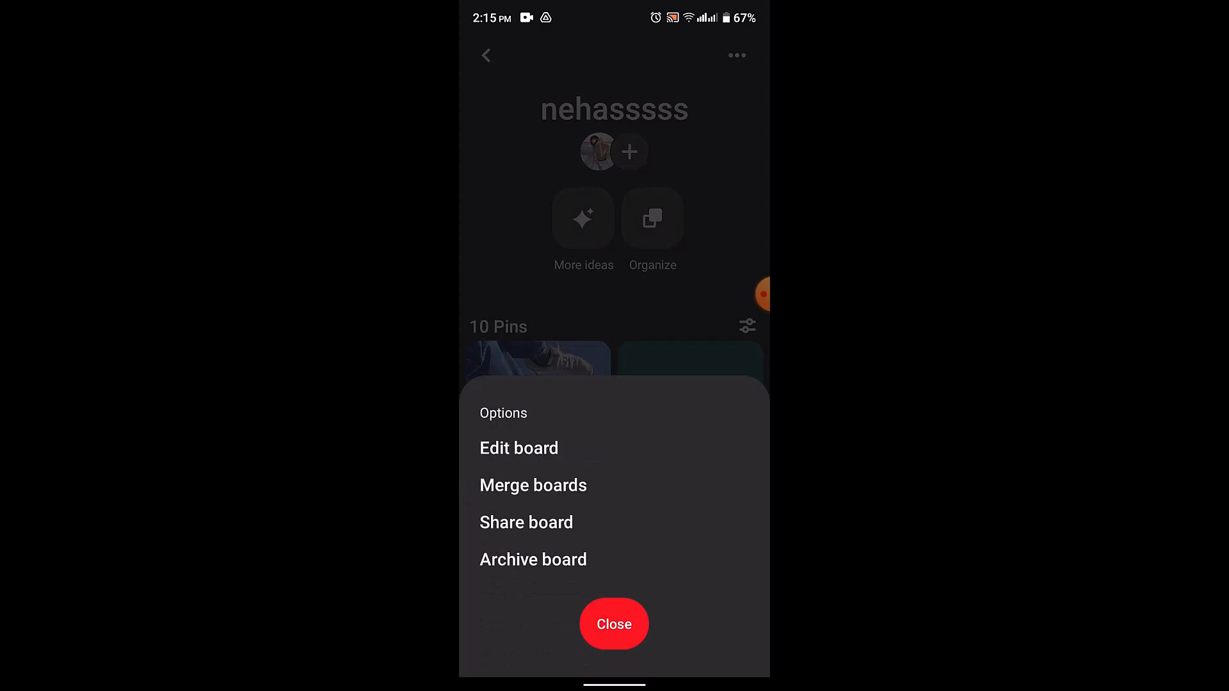
click(518, 447)
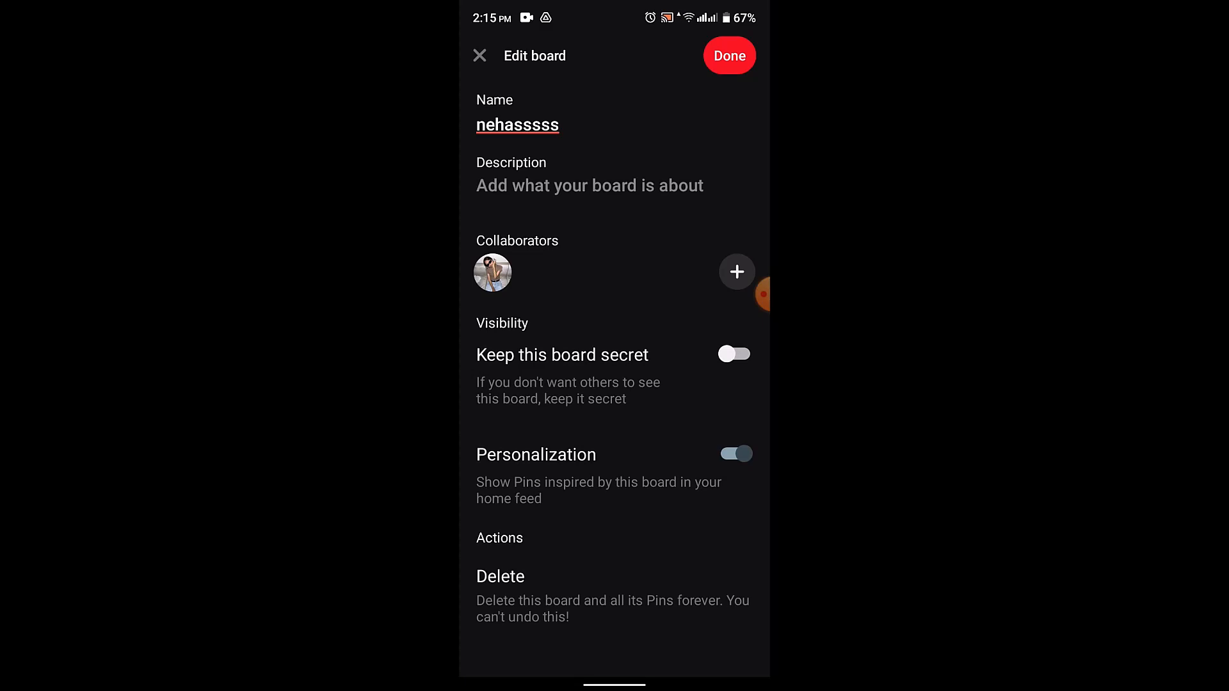
- Delete the nehasssss board and confirm its permanent removal
click(500, 576)
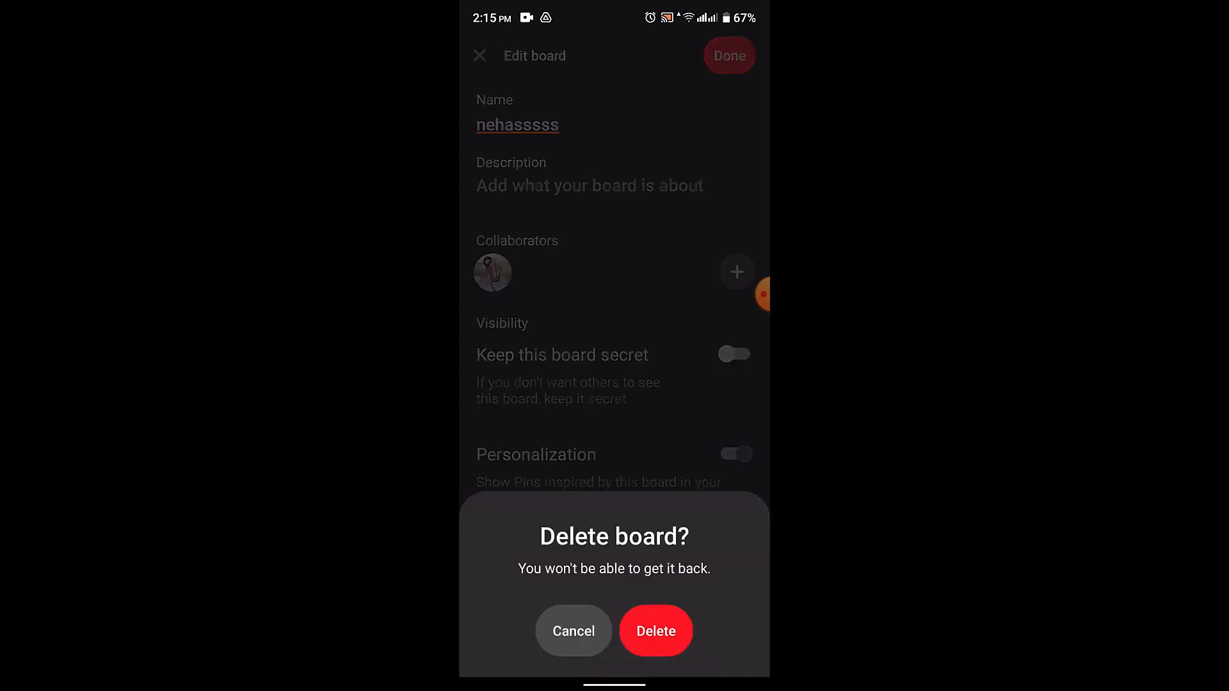
click(573, 631)
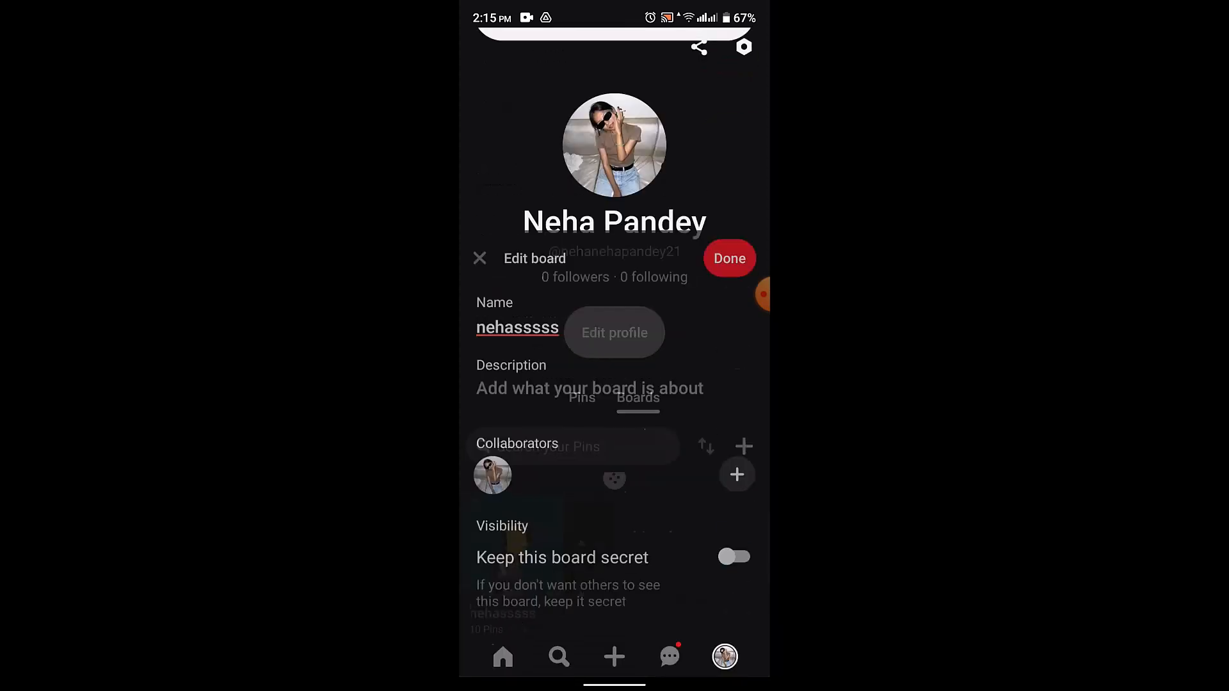
- Scroll the profile's Boards tab to verify no boards remain
click(479, 258)
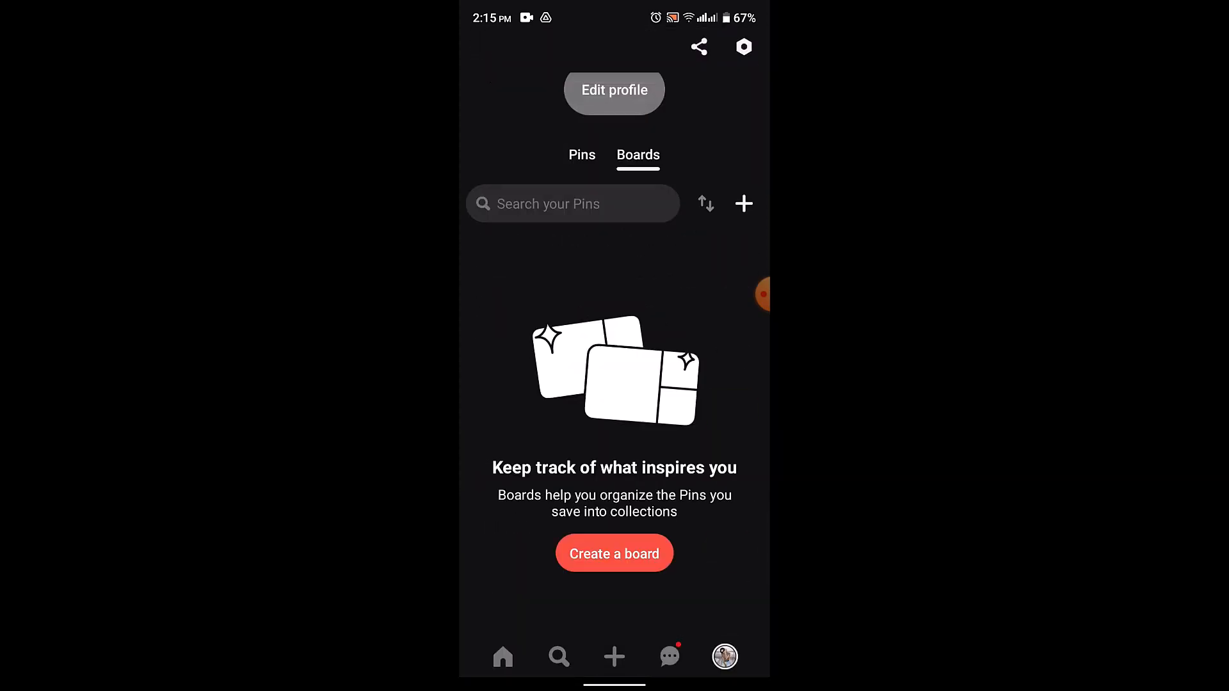
scroll(down, 3)
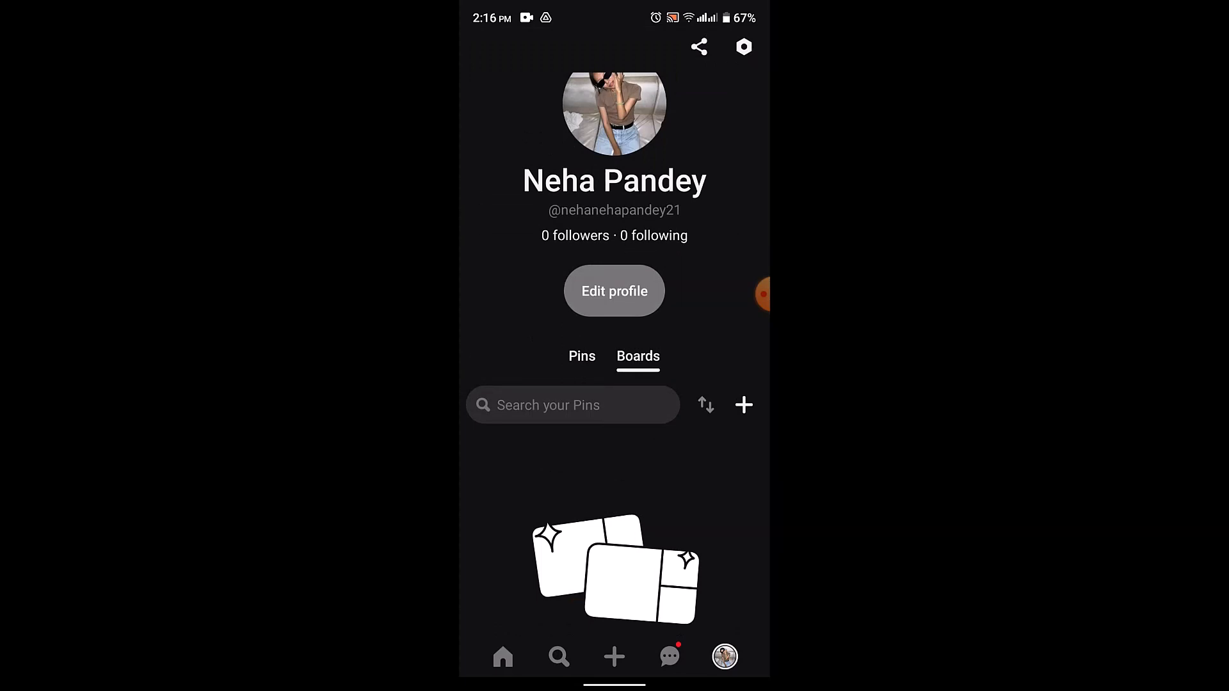
scroll(down, 3)
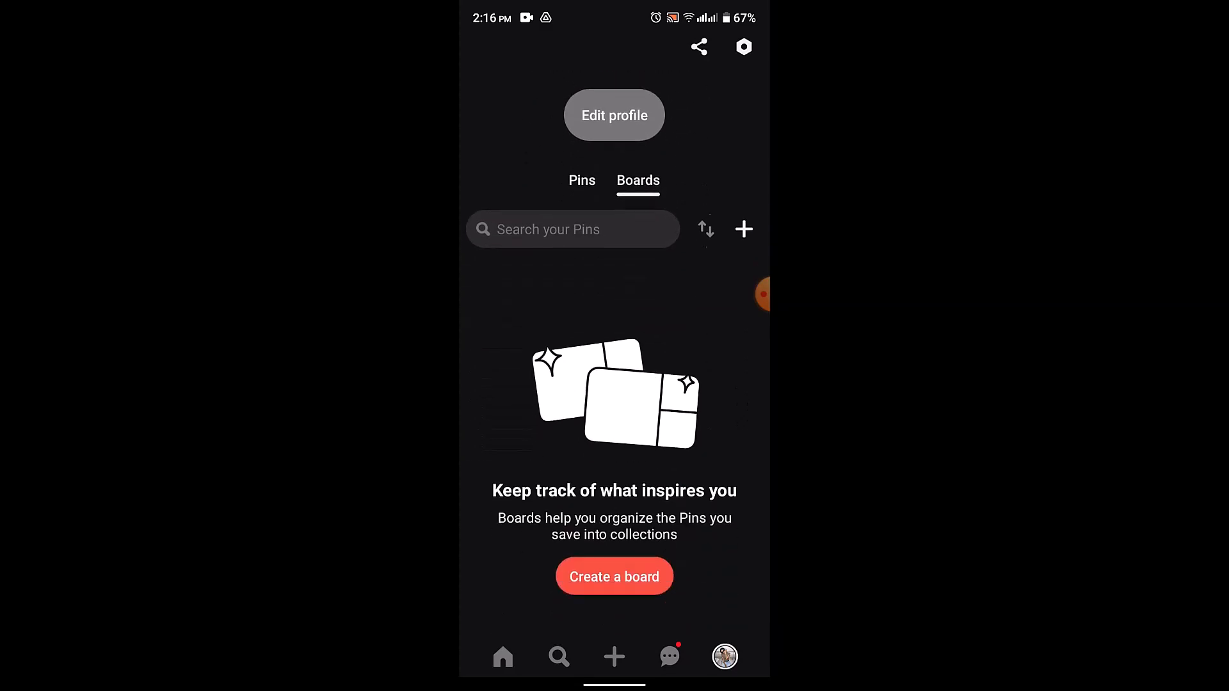
- Go to the home feed and scroll through the pins
click(503, 657)
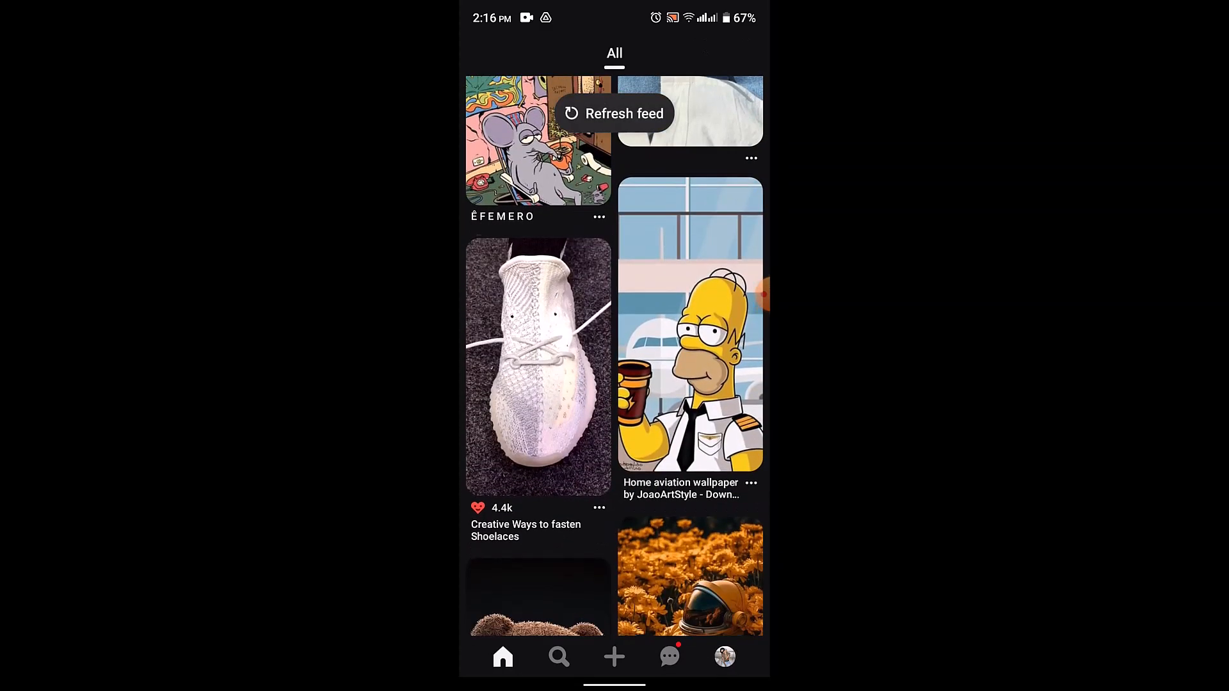
scroll(down, 3)
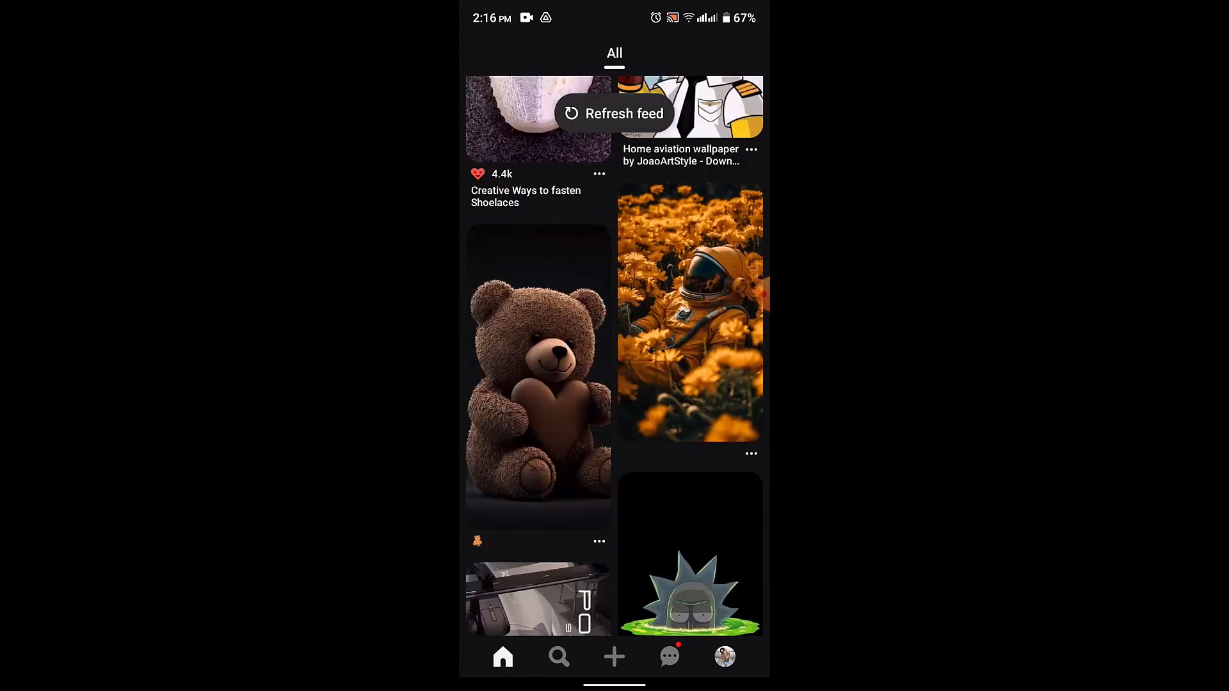
scroll(down, 3)
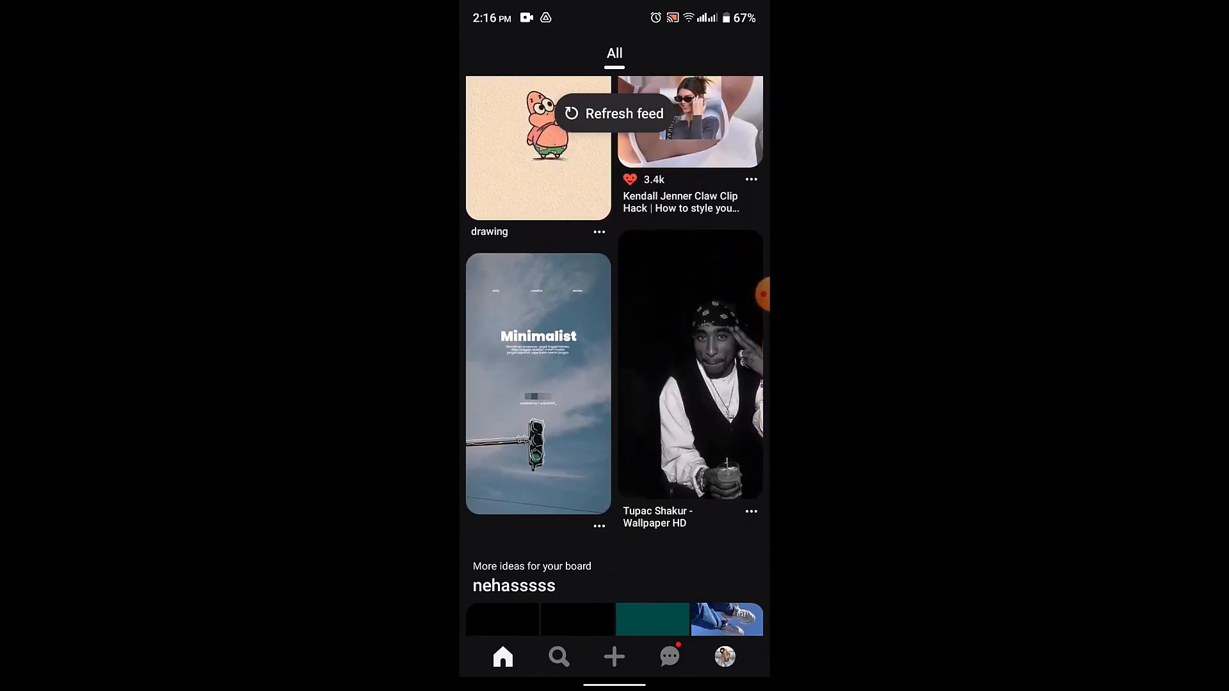